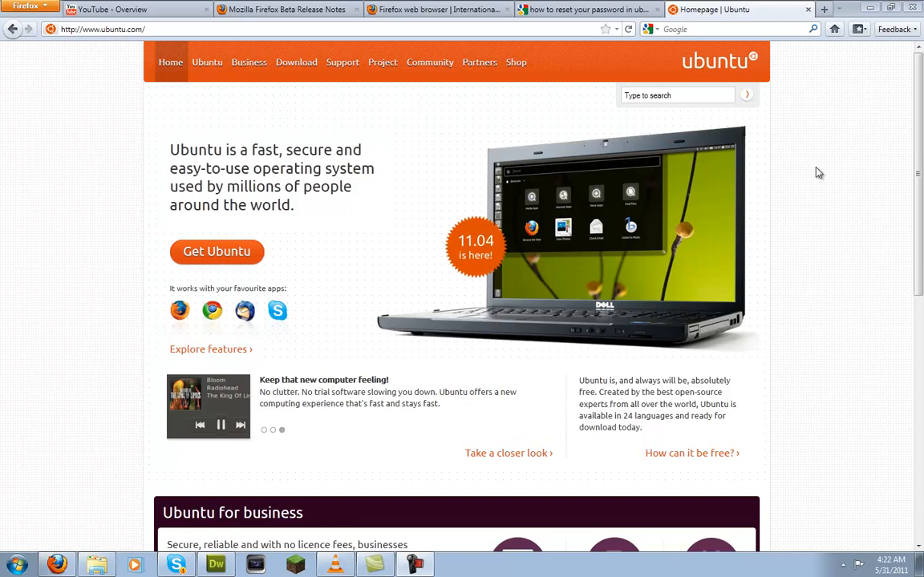
mouse_move(478, 61)
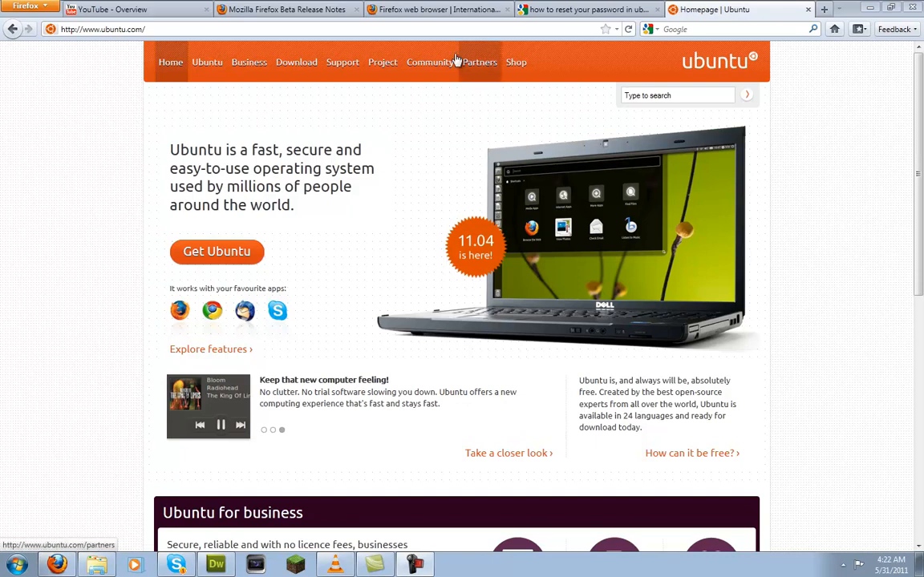
Step: Navigate from the Ubuntu homepage to the Download Ubuntu page via the top navigation
left_click(102, 29)
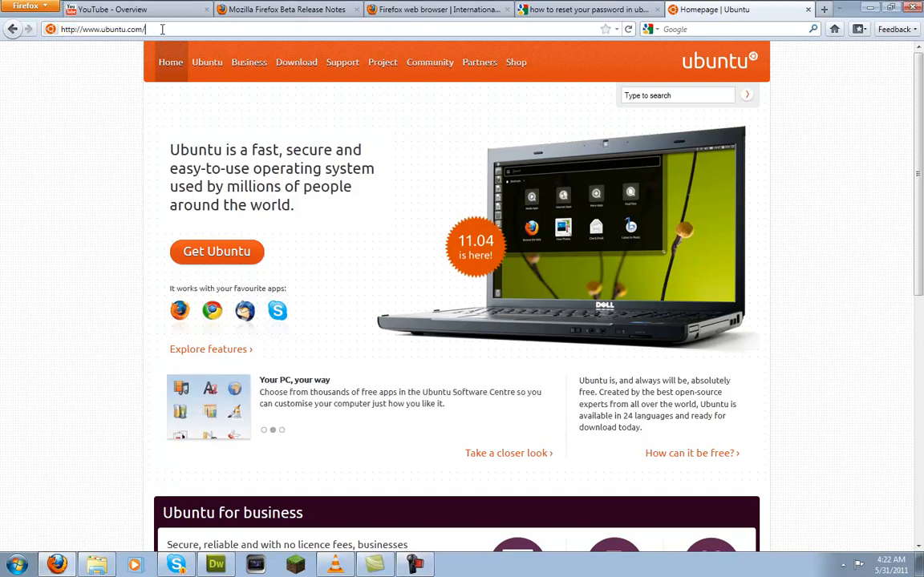
mouse_move(741, 212)
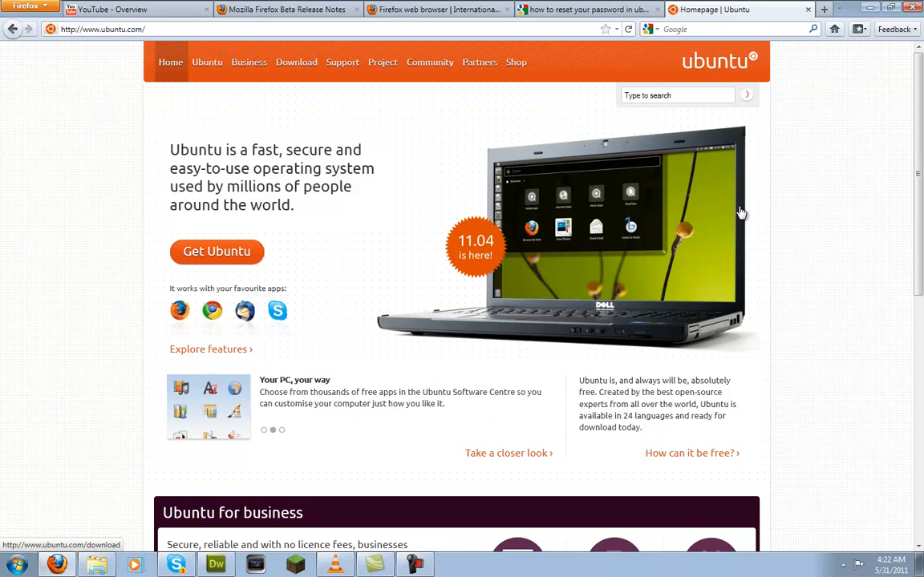
mouse_move(510, 189)
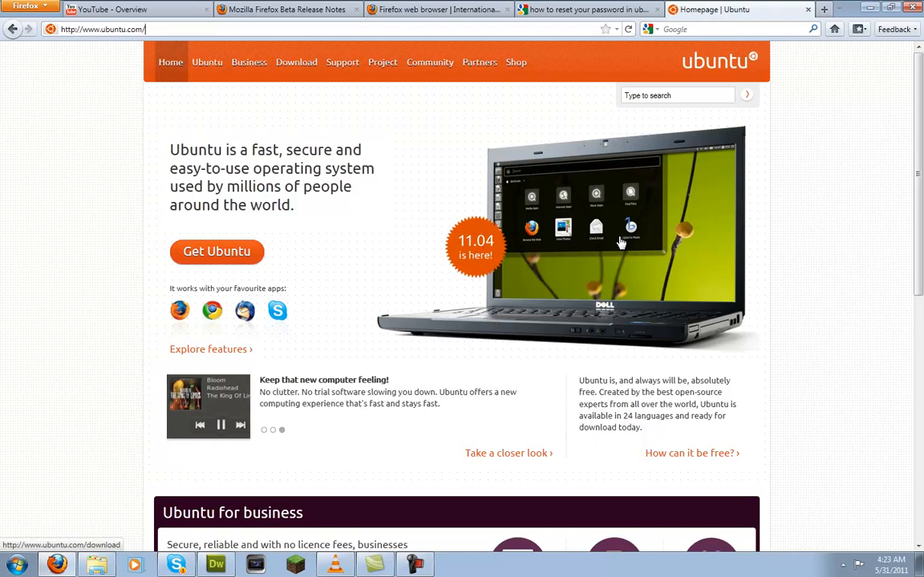
mouse_move(558, 151)
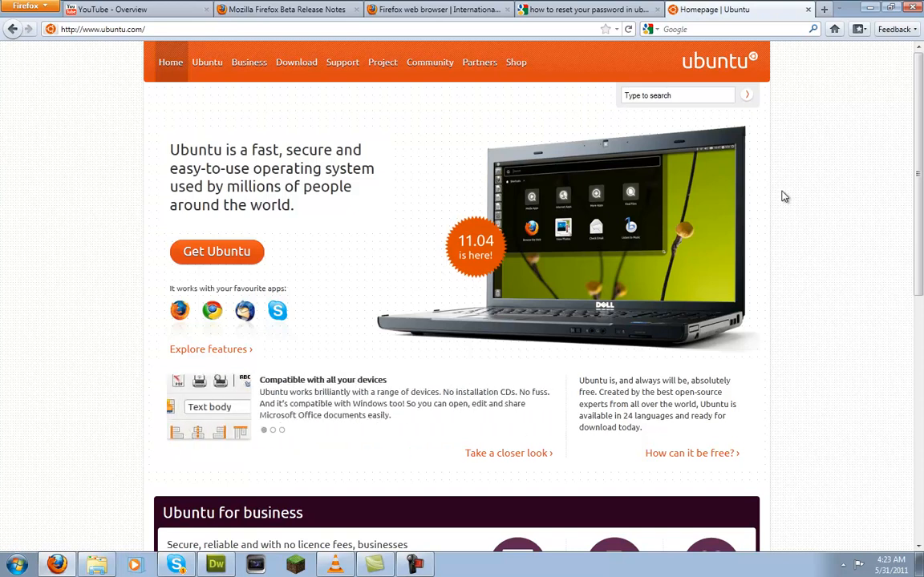
mouse_move(673, 131)
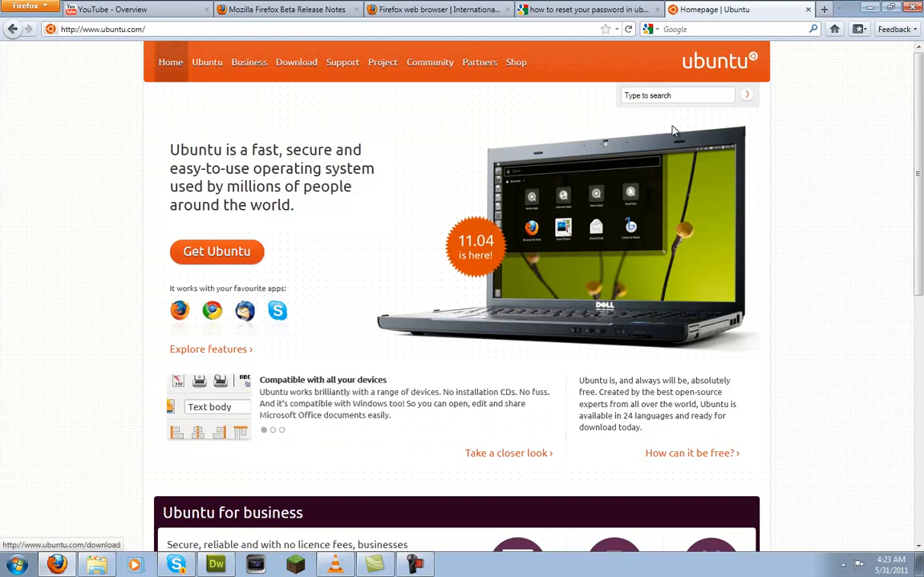
left_click(677, 95)
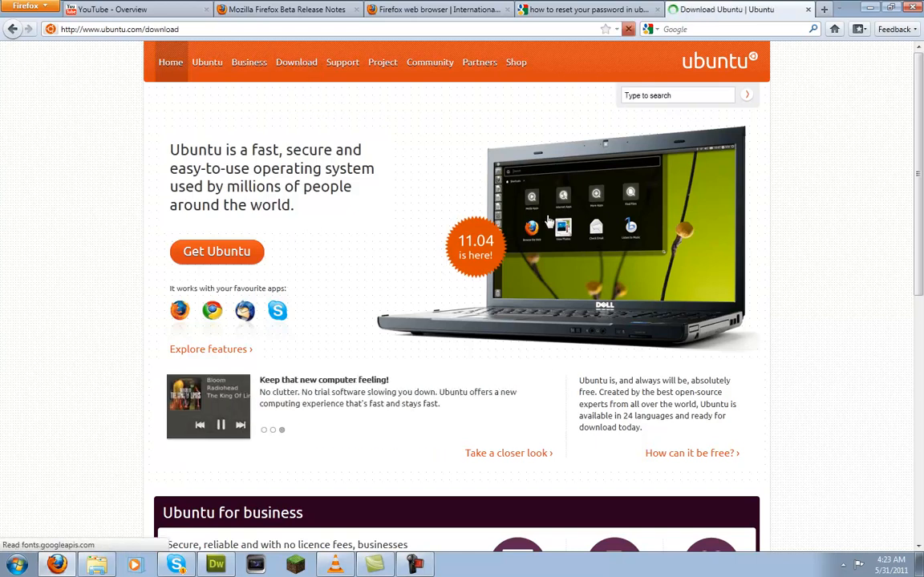
Step: Start fetching the Windows installer wubi.exe so Firefox prompts to save it
left_click(295, 61)
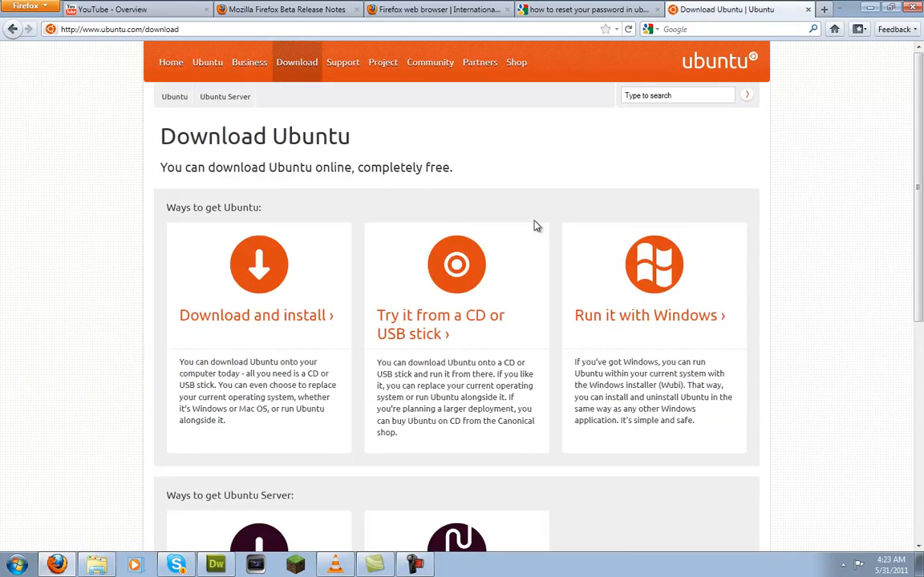
mouse_move(554, 221)
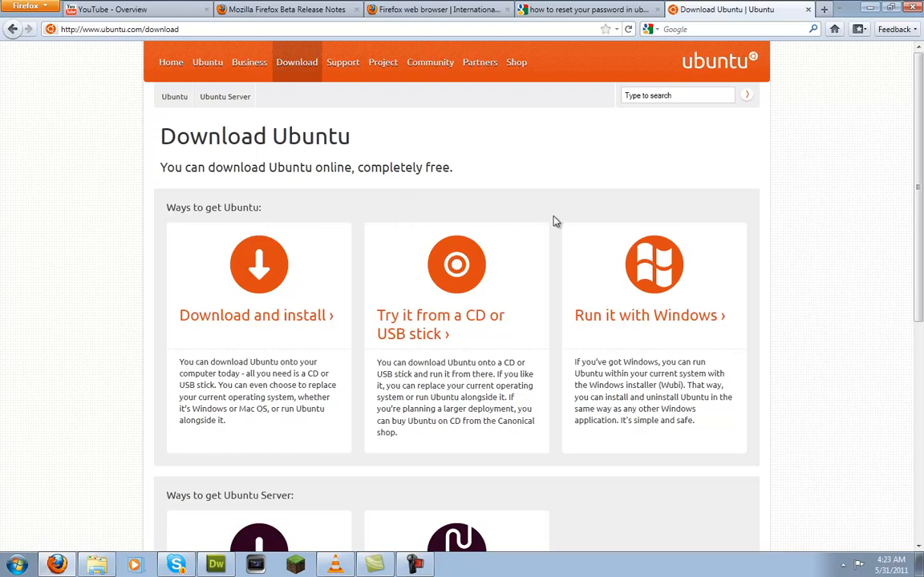
mouse_move(473, 226)
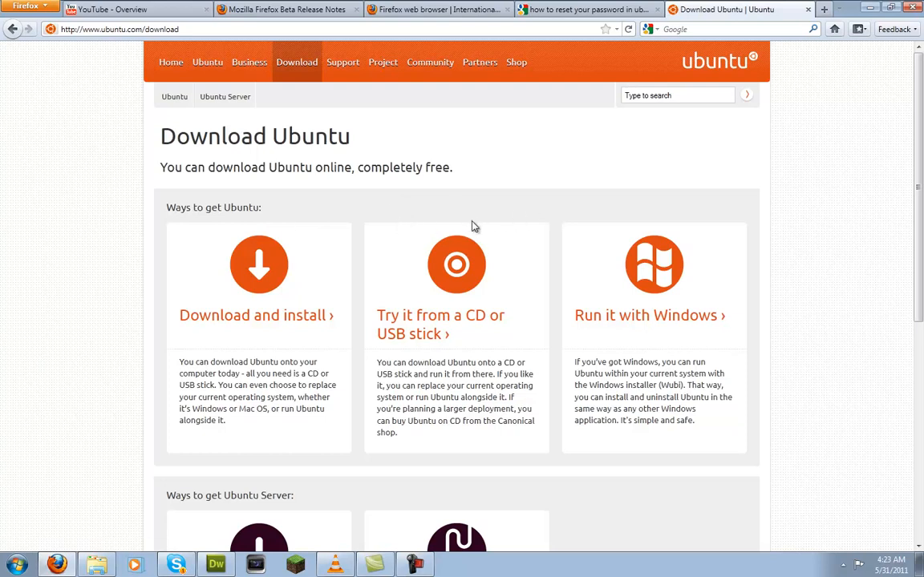
double_click(411, 166)
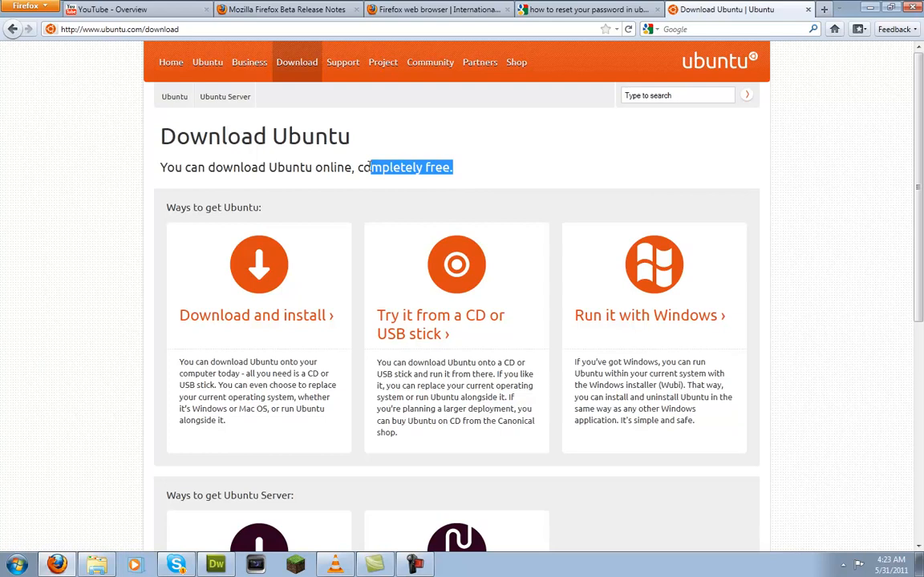
mouse_move(237, 315)
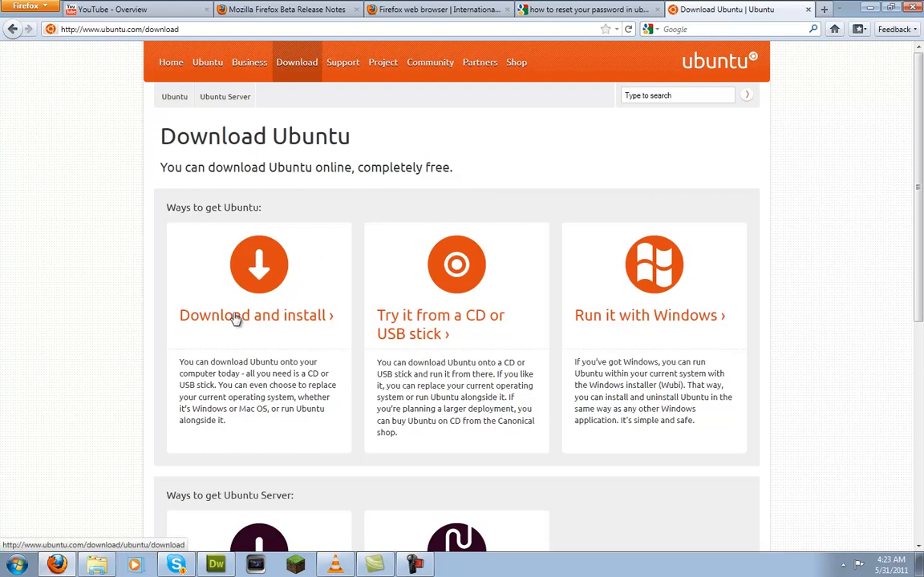
mouse_move(455, 281)
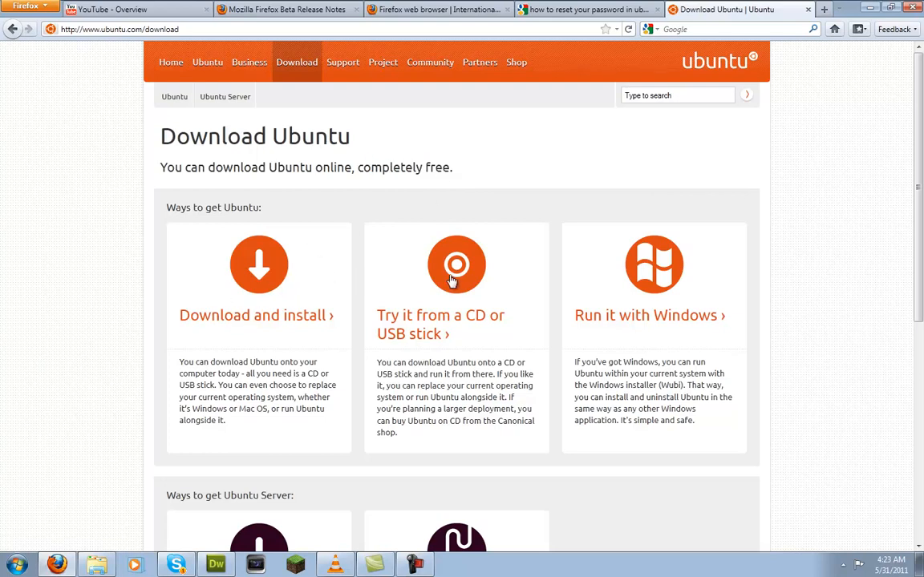
mouse_move(649, 279)
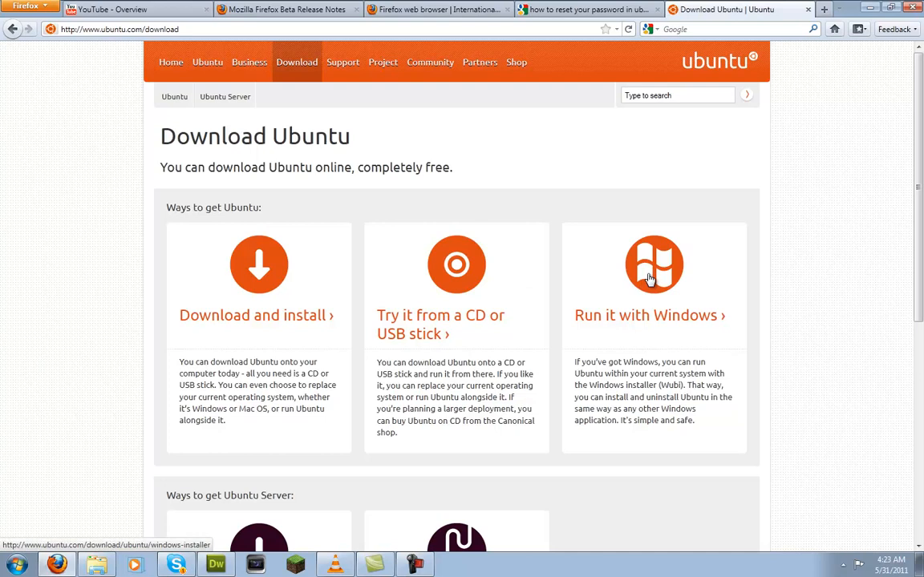
mouse_move(651, 279)
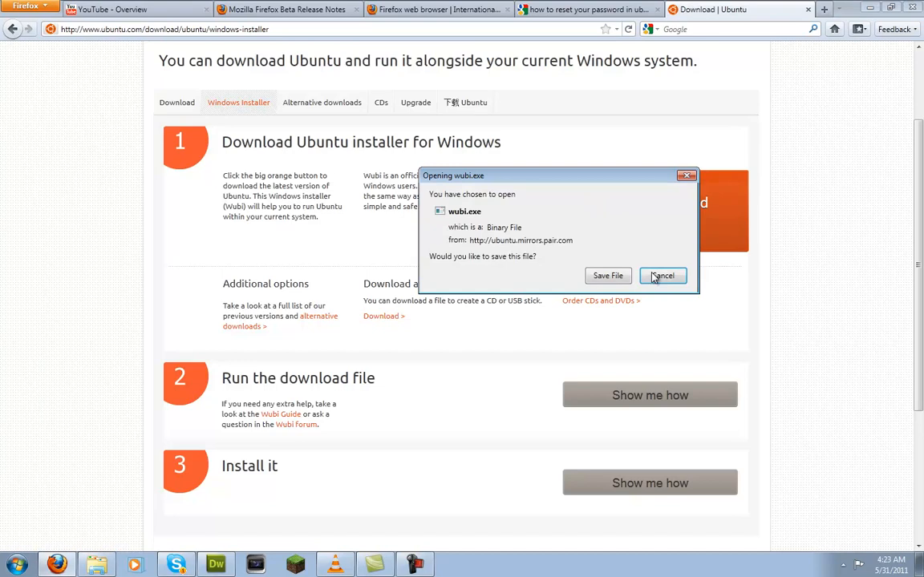
mouse_move(658, 280)
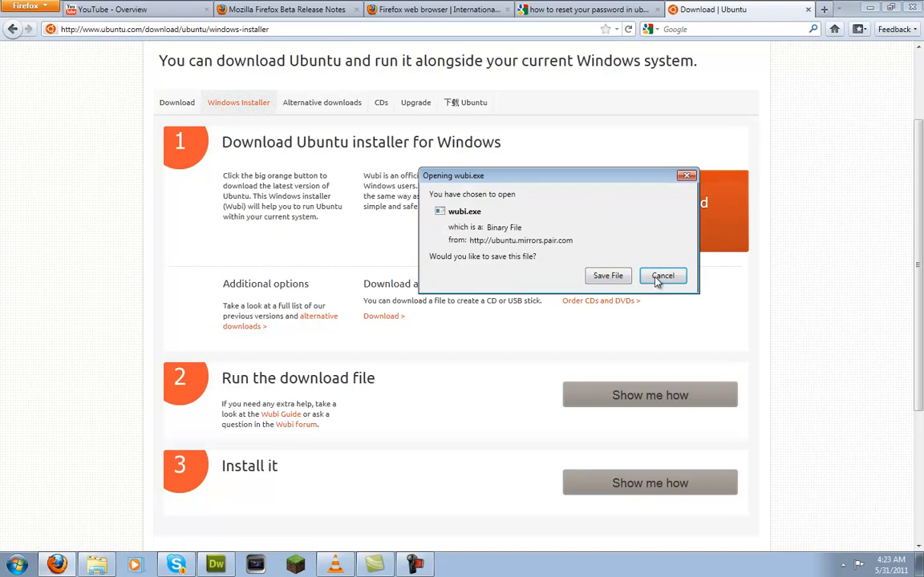
left_click(663, 275)
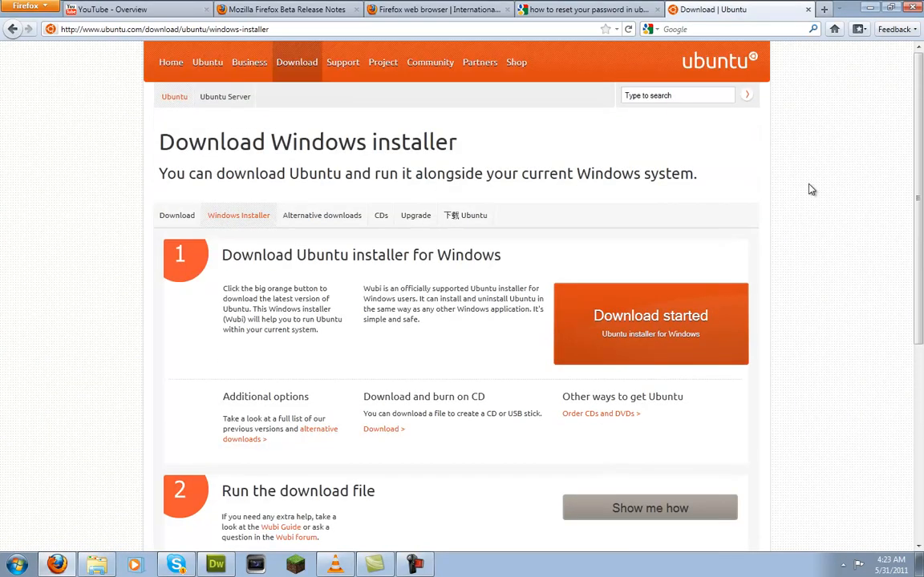
right_click(809, 189)
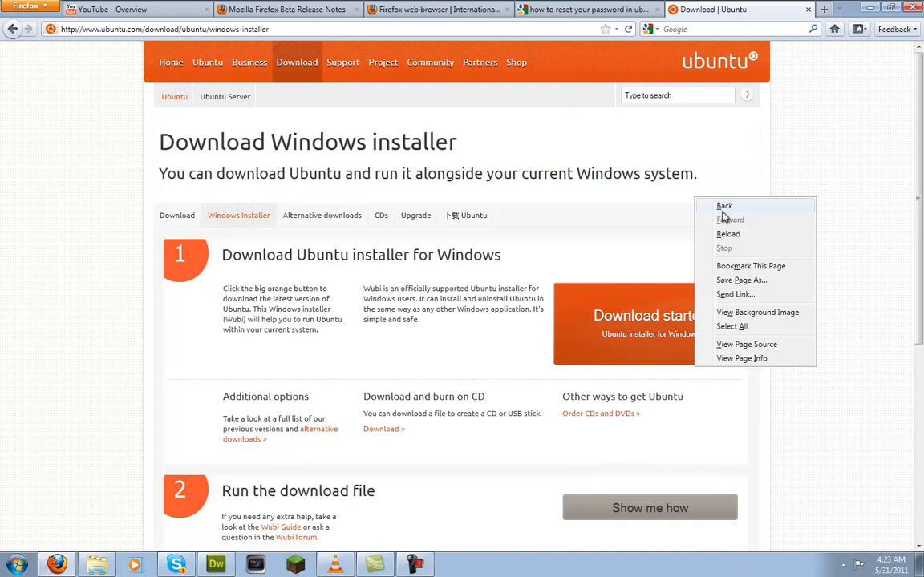
left_click(723, 205)
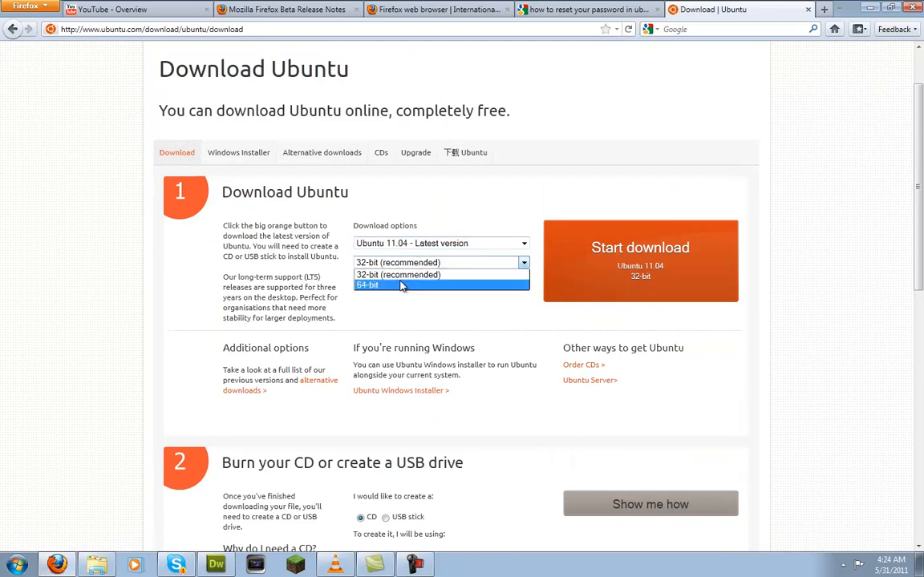
left_click(398, 274)
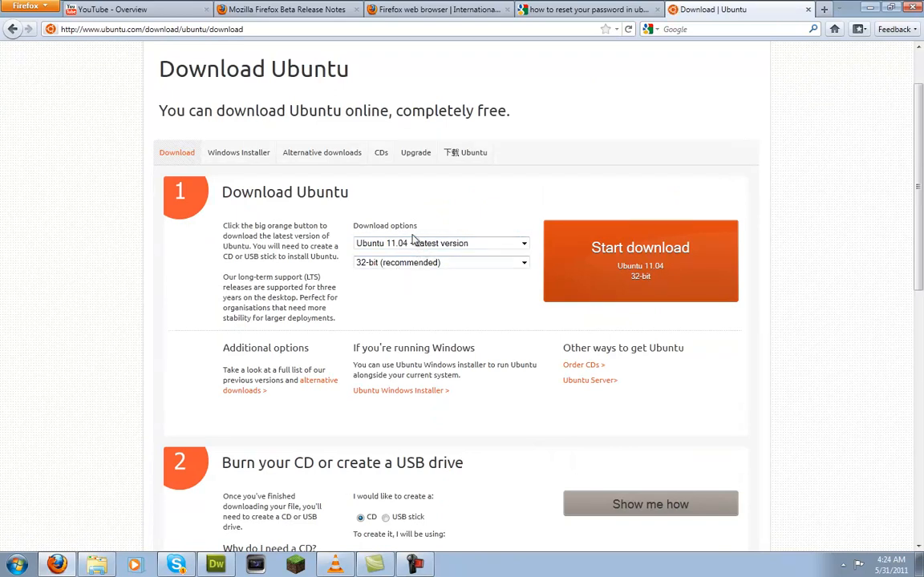
left_click(441, 244)
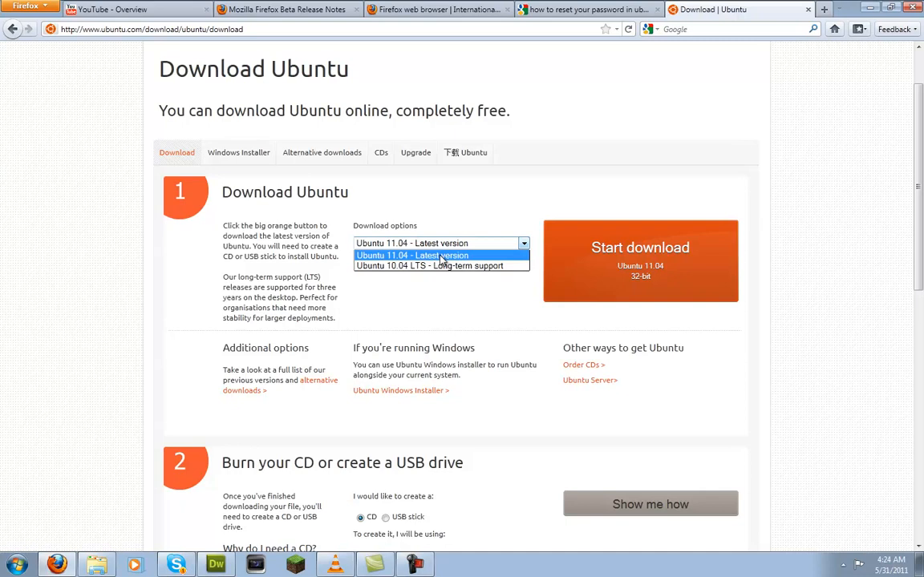
mouse_move(417, 265)
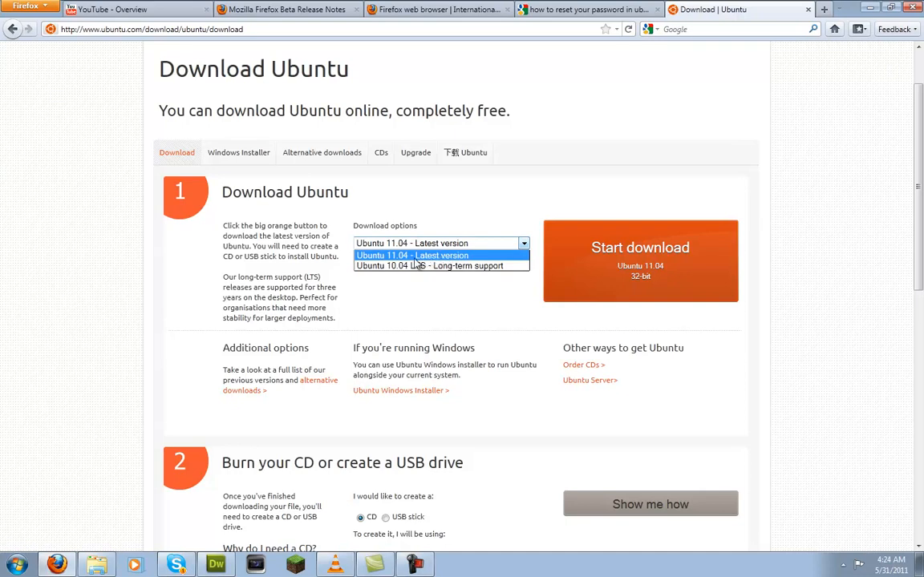
mouse_move(415, 266)
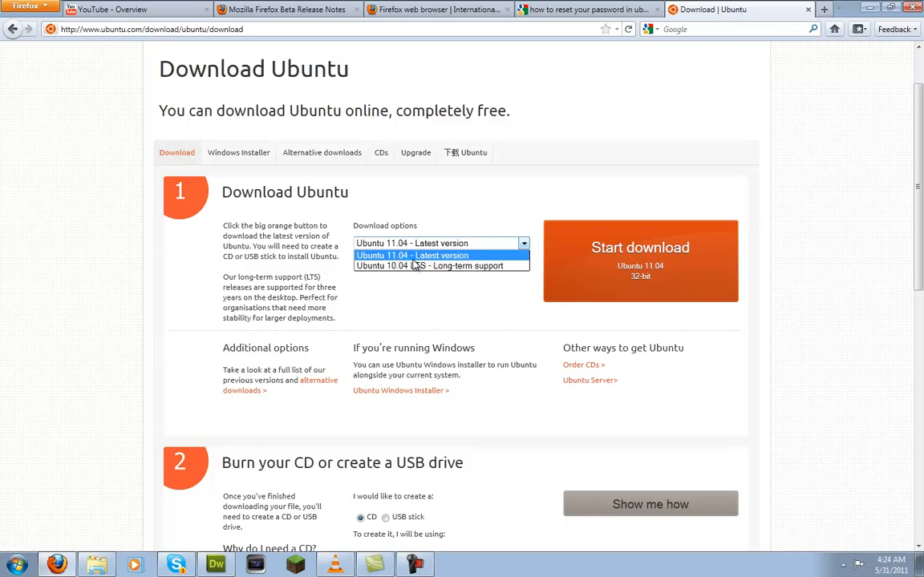
left_click(410, 254)
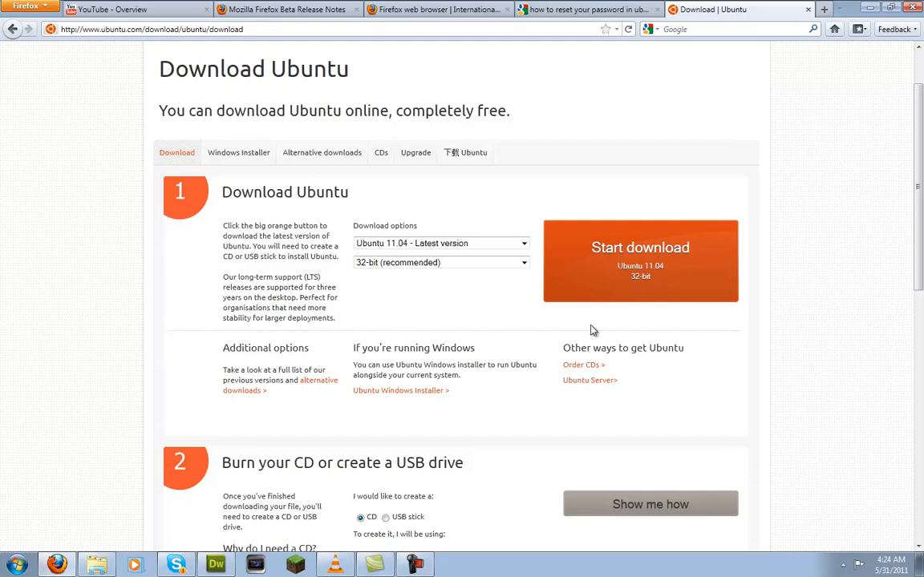
mouse_move(714, 282)
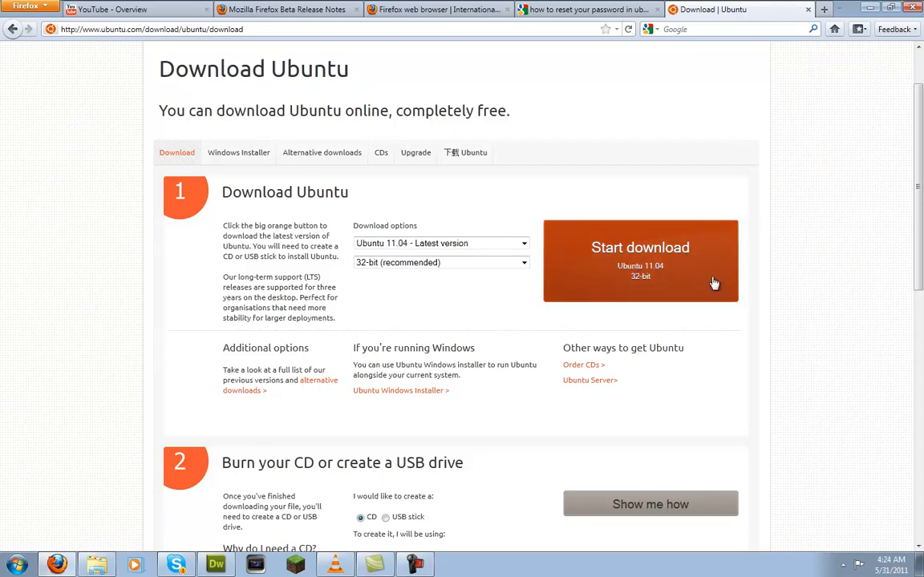
mouse_move(691, 151)
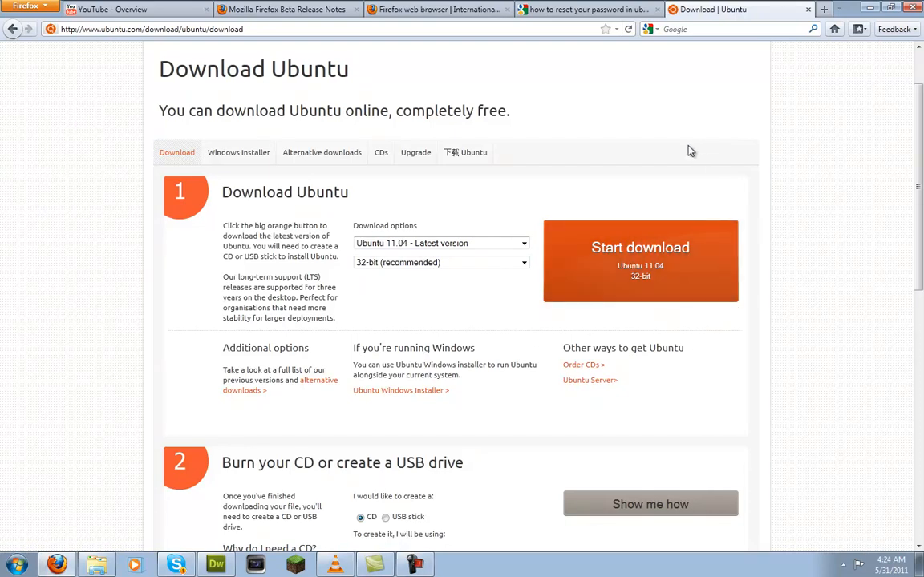
mouse_move(740, 144)
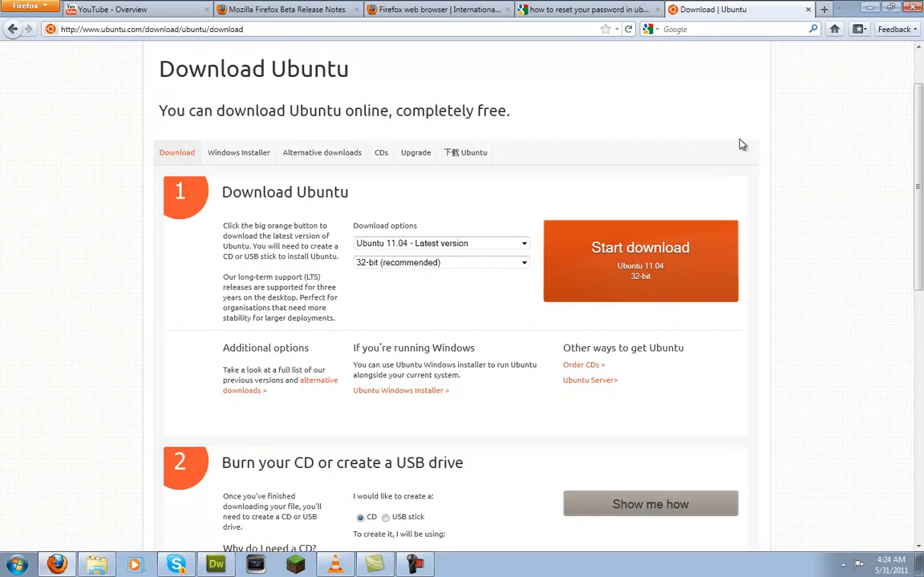
mouse_move(159, 527)
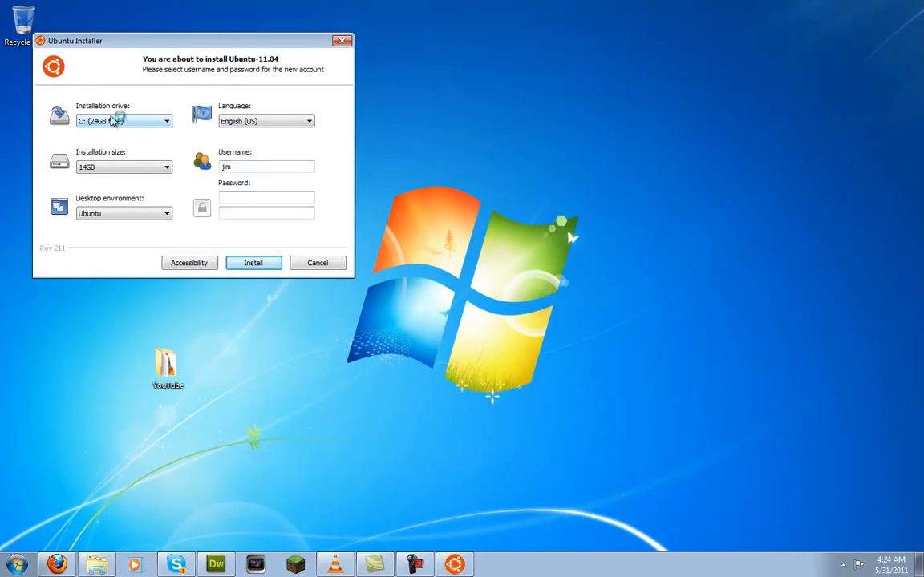
Step: Target installation drive F: with a 20GB installation size, keeping the Ubuntu desktop environment
left_click(167, 122)
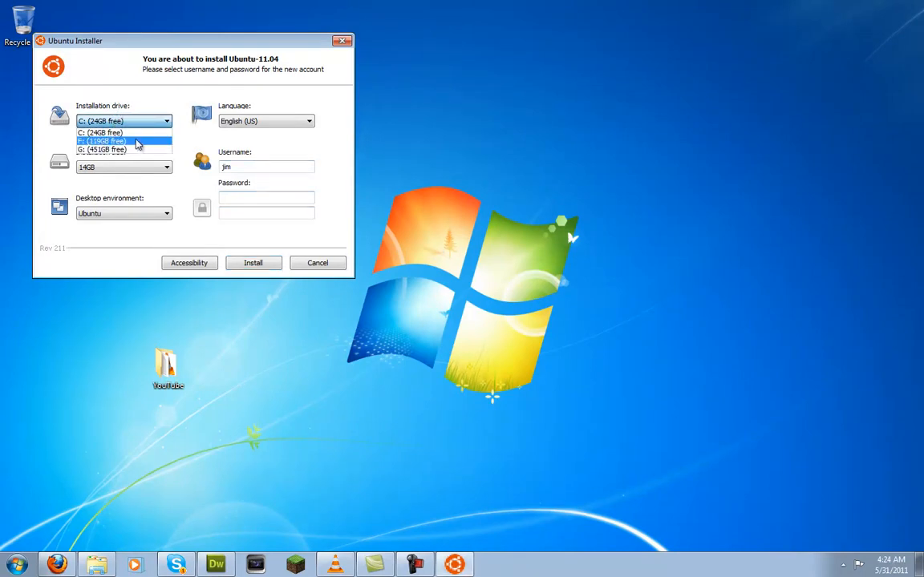
left_click(101, 141)
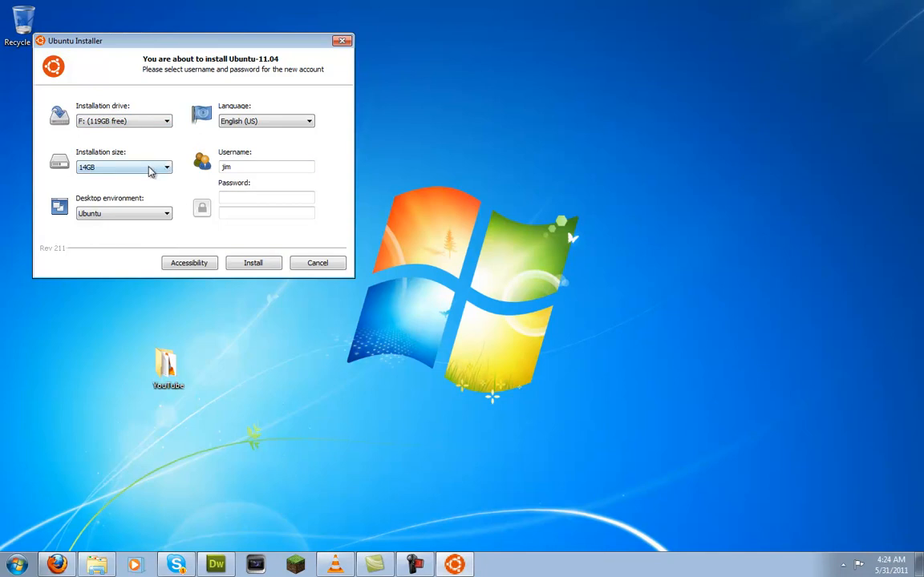
left_click(167, 166)
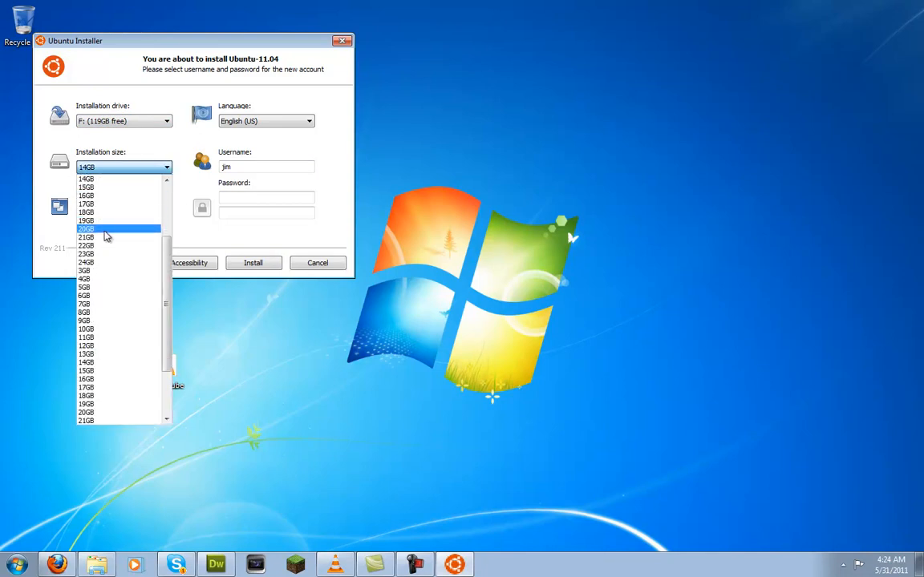
left_click(86, 228)
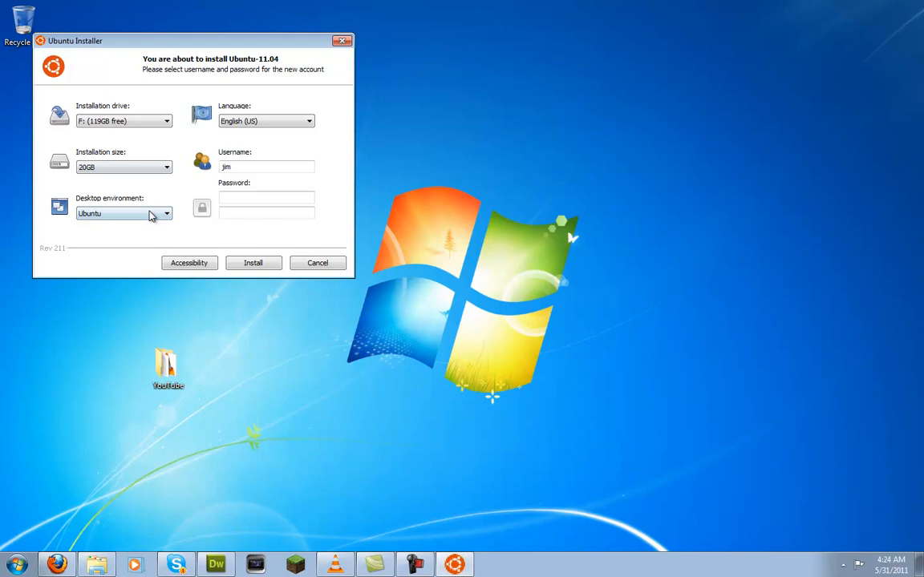
left_click(167, 213)
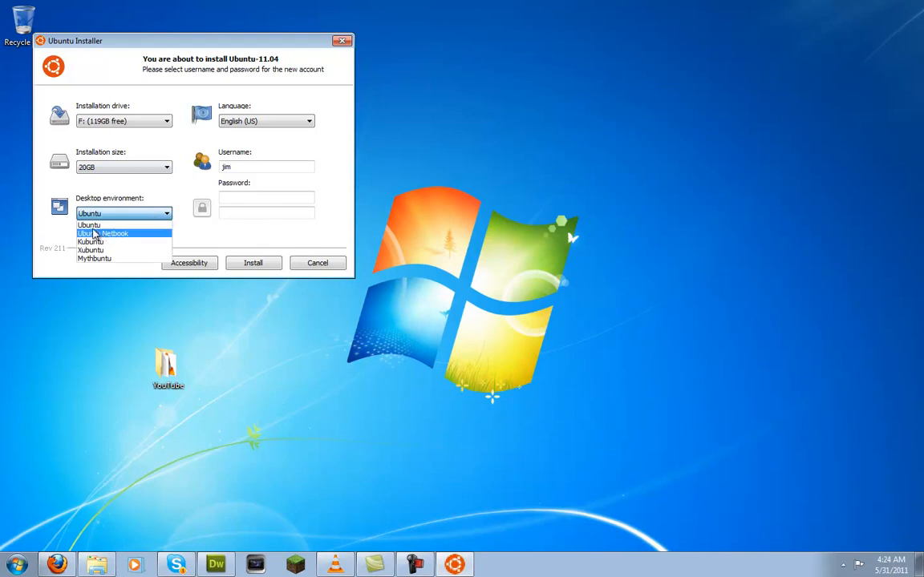
mouse_move(104, 242)
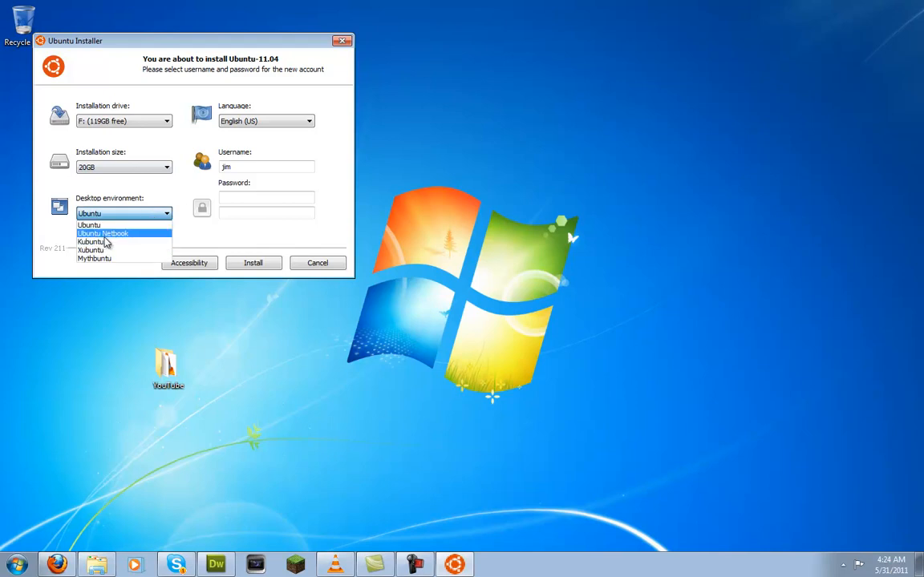
mouse_move(90, 241)
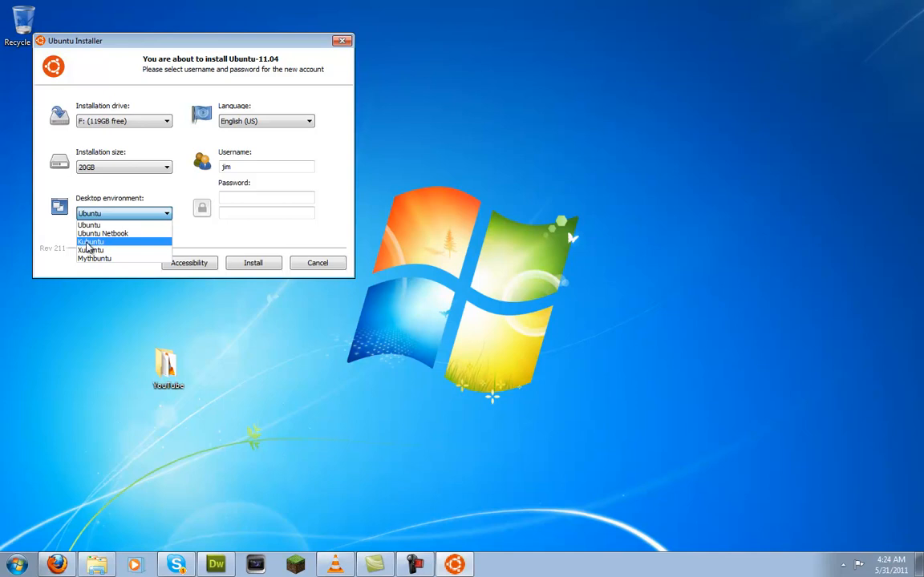
mouse_move(95, 258)
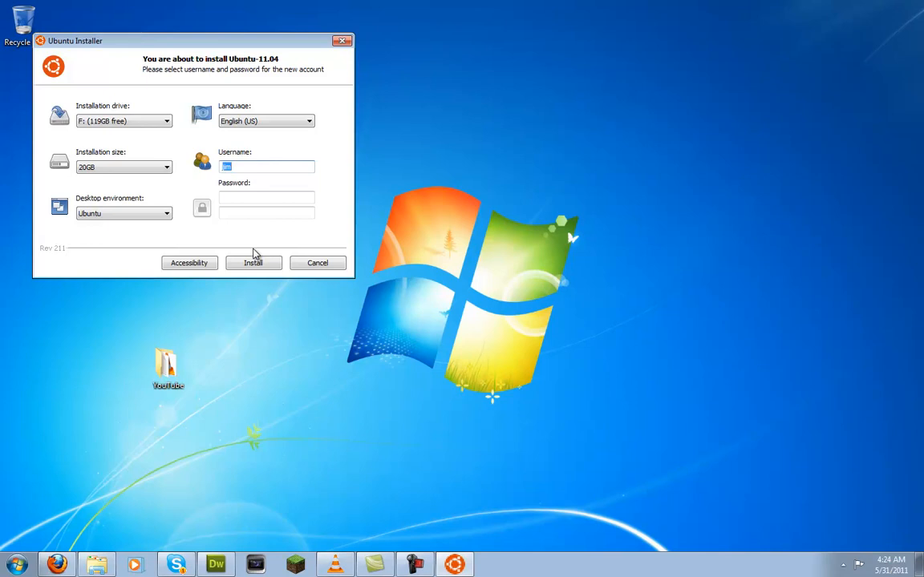
Step: Name the account 'daddy', confirm its password, and begin installing Ubuntu 11.04
type("daddy")
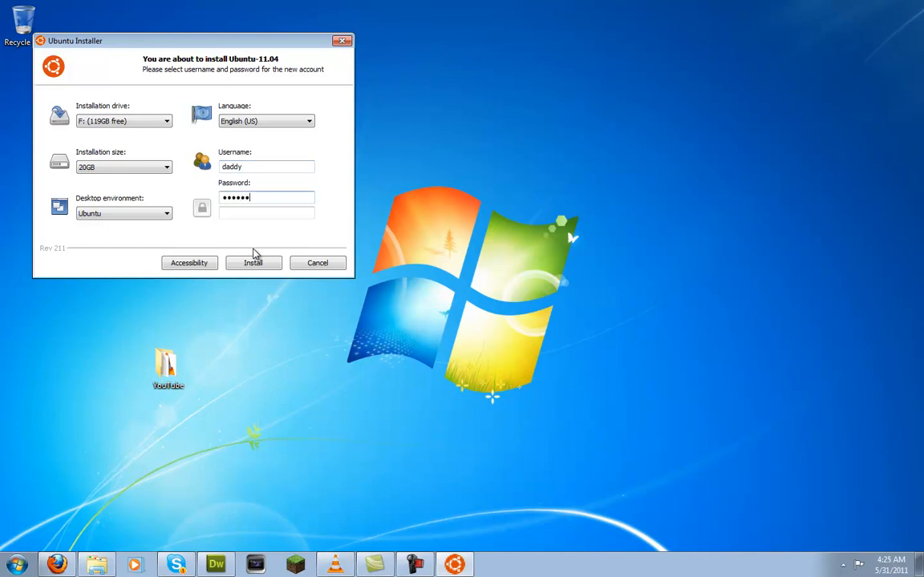
left_click(267, 212)
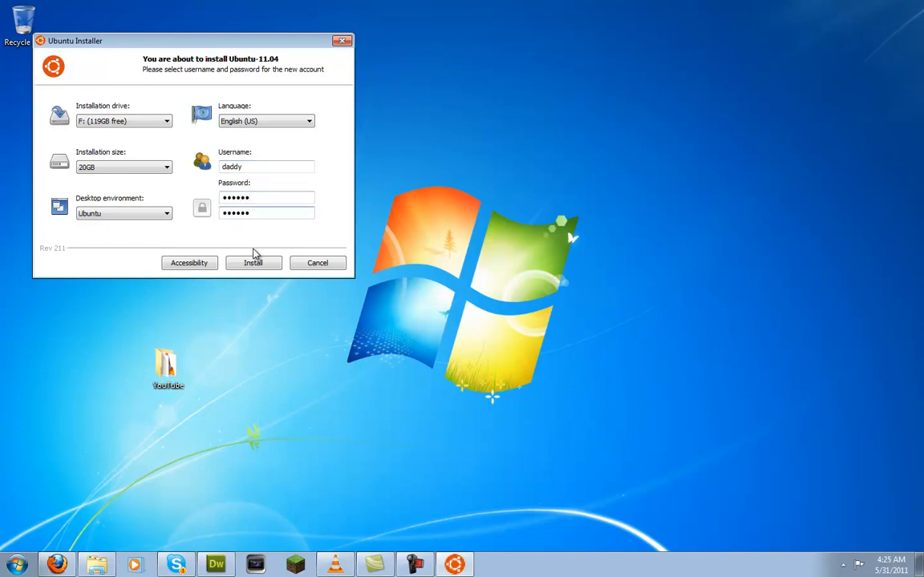
left_click(254, 263)
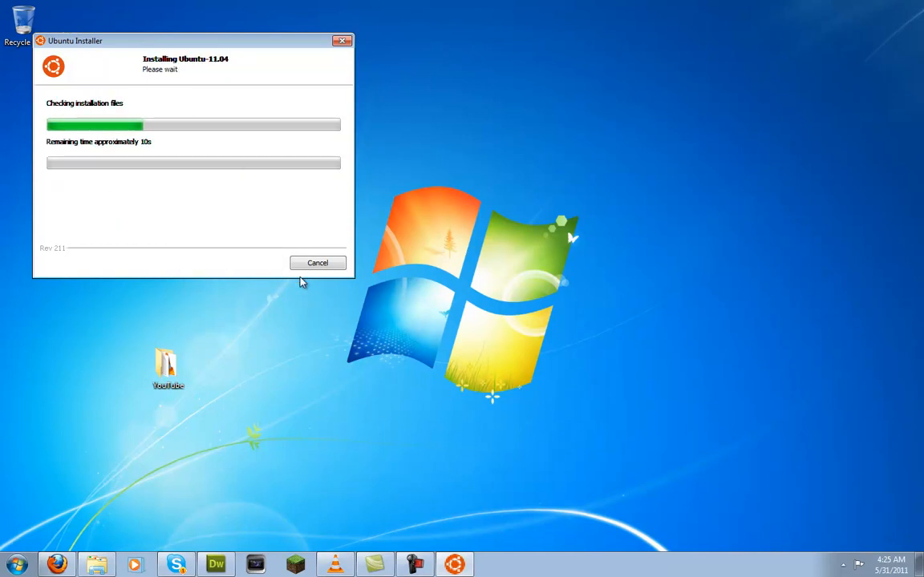
mouse_move(224, 111)
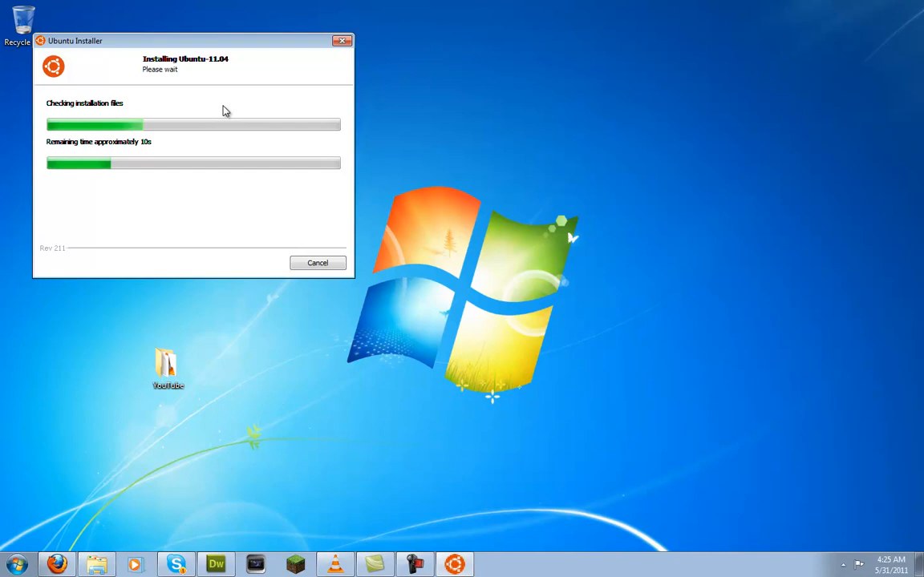
mouse_move(194, 122)
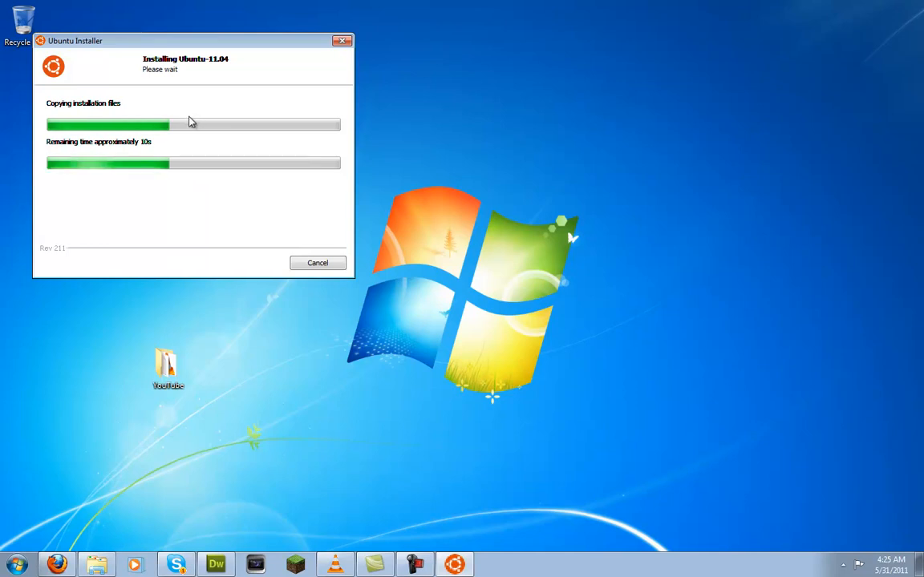
mouse_move(250, 41)
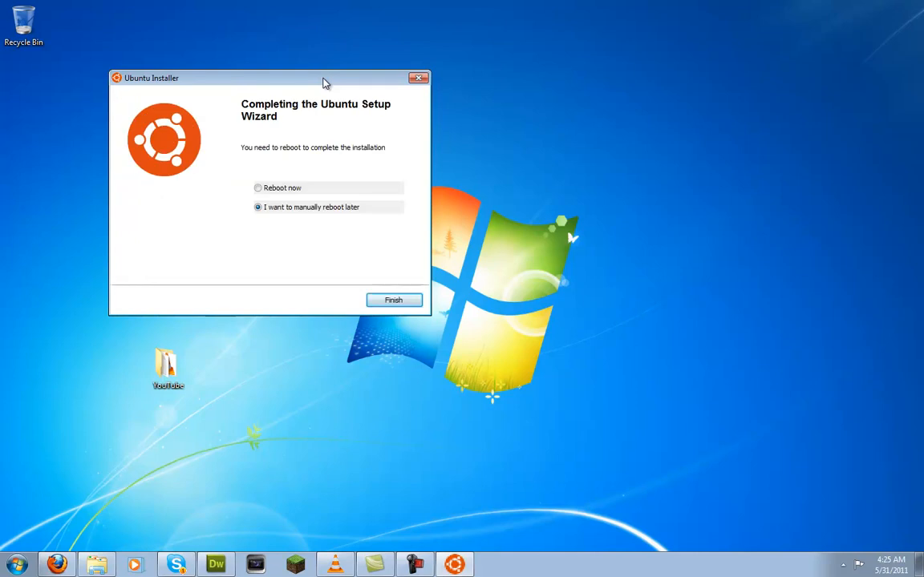
mouse_move(392, 259)
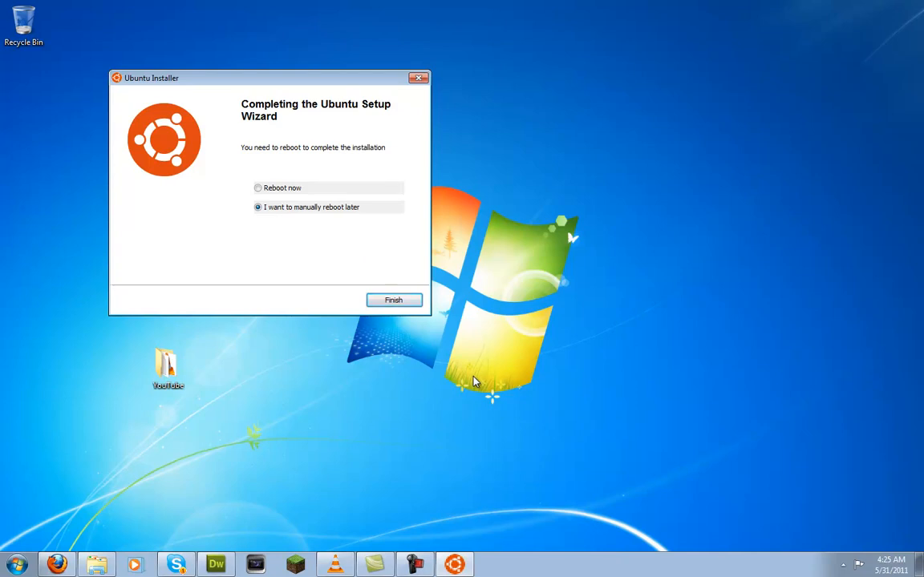
mouse_move(468, 386)
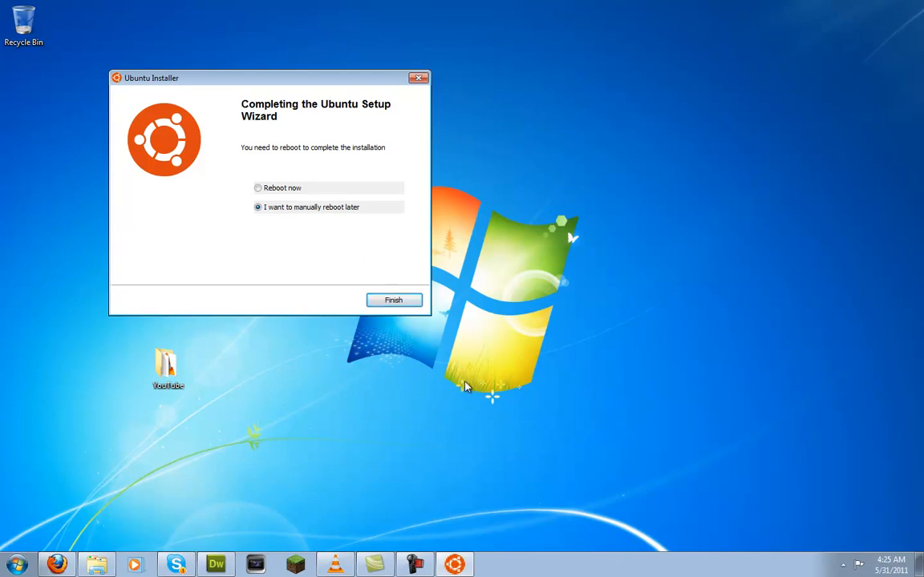
mouse_move(417, 549)
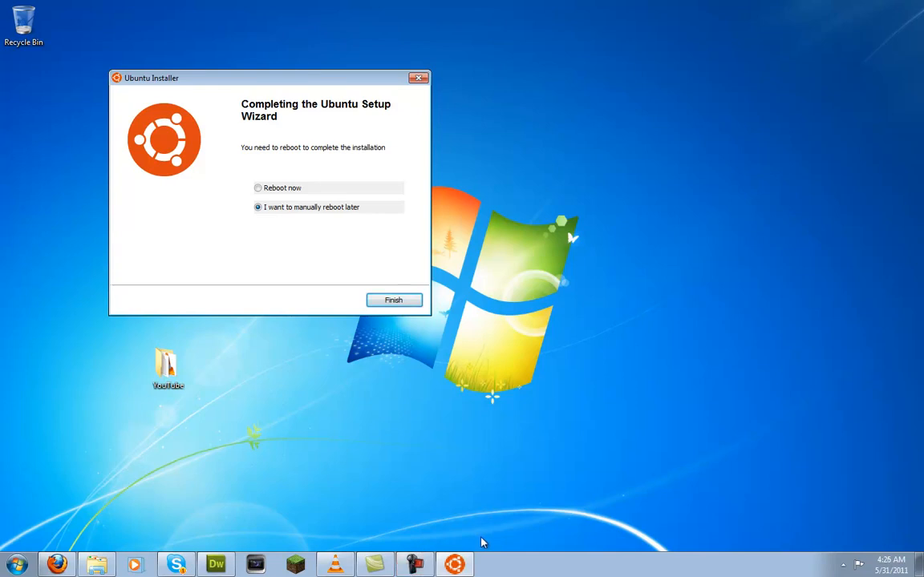
mouse_move(862, 564)
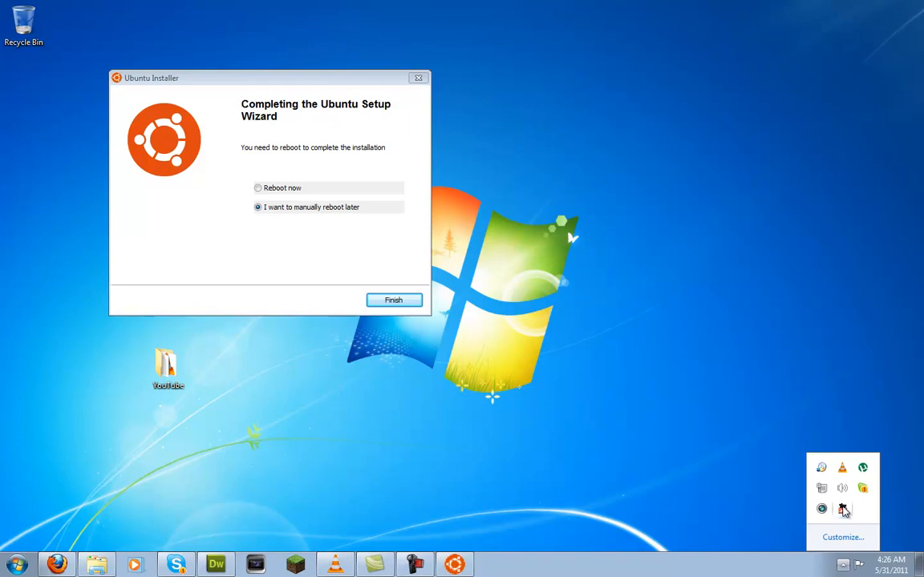
mouse_move(847, 516)
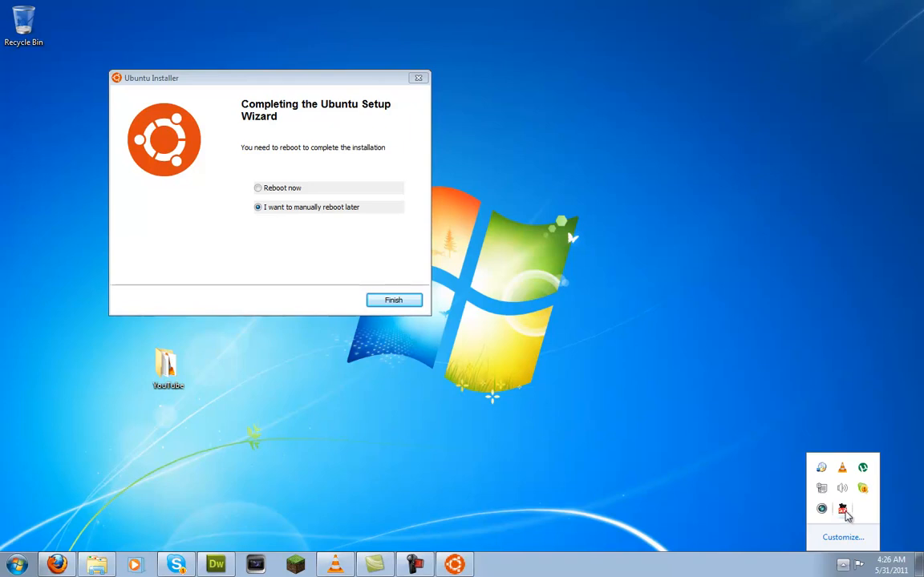